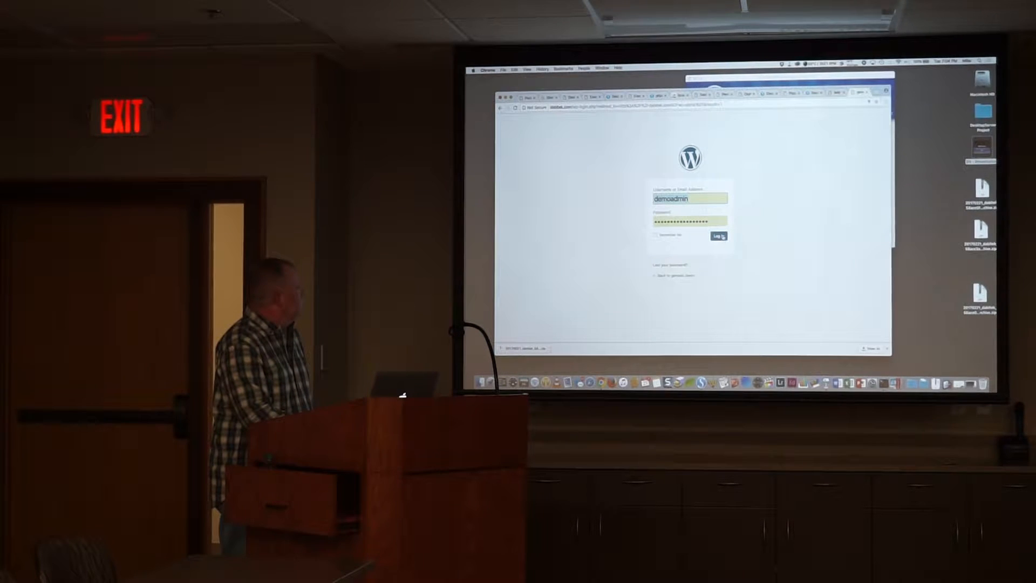
Log in as demoadmin, submitting again after the incorrect-password error
click(718, 236)
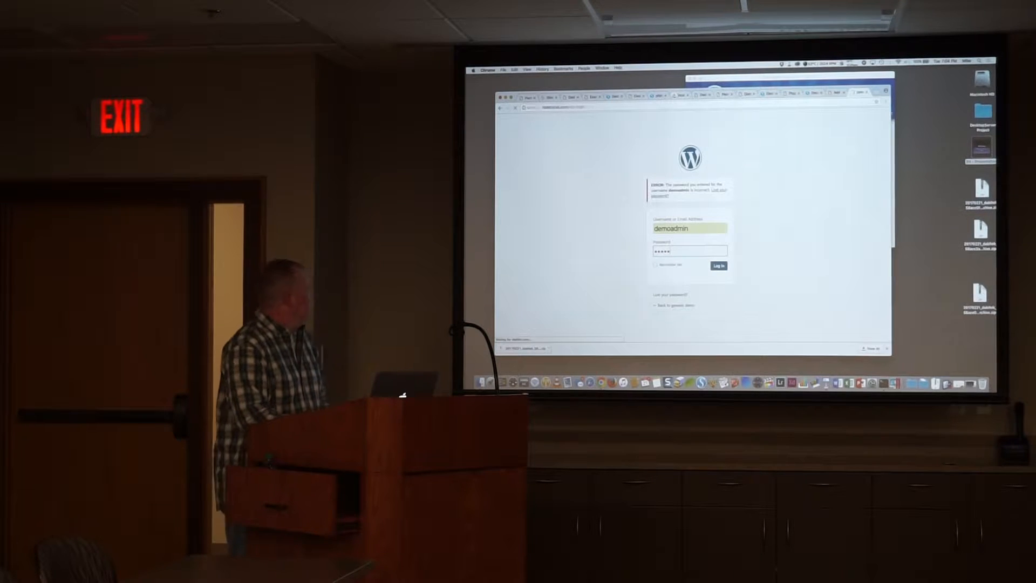
click(718, 265)
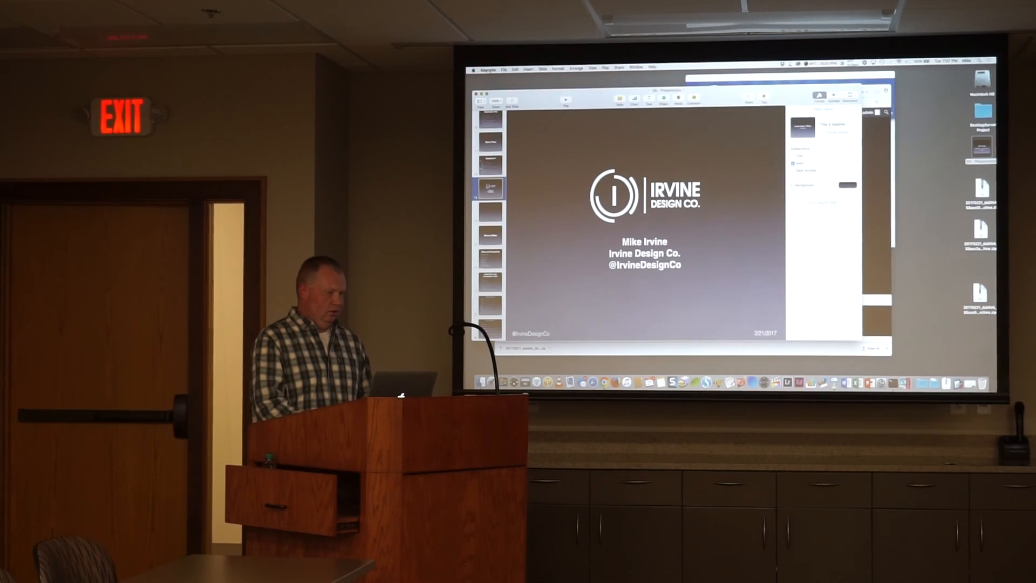
Show the Irvine Design Co. title slide and reach the Keynote application menu
click(485, 67)
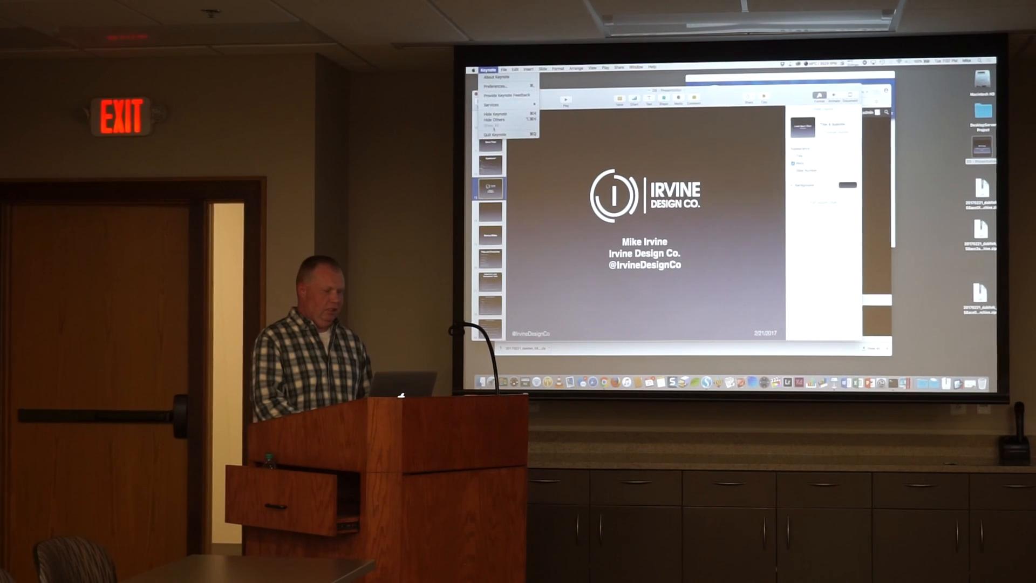